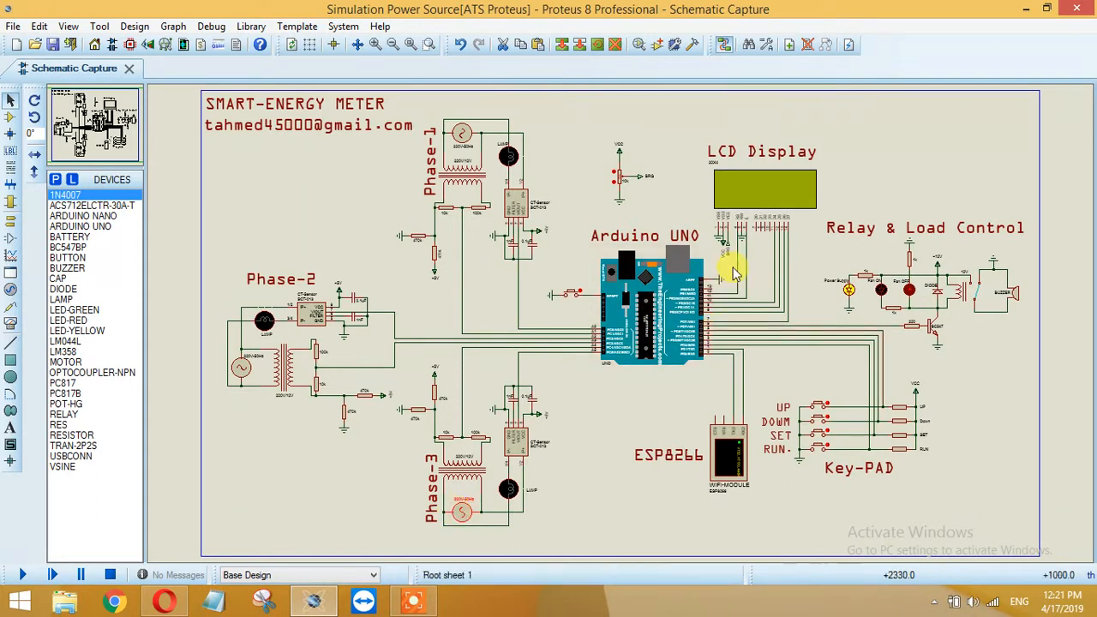
Step: Edit the Phase-2 VSINE source to amplitude 110 at 45 Hz and Phase-3 to 200 at 50 Hz
{"action": "left_click", "coordinate": [746, 227]}
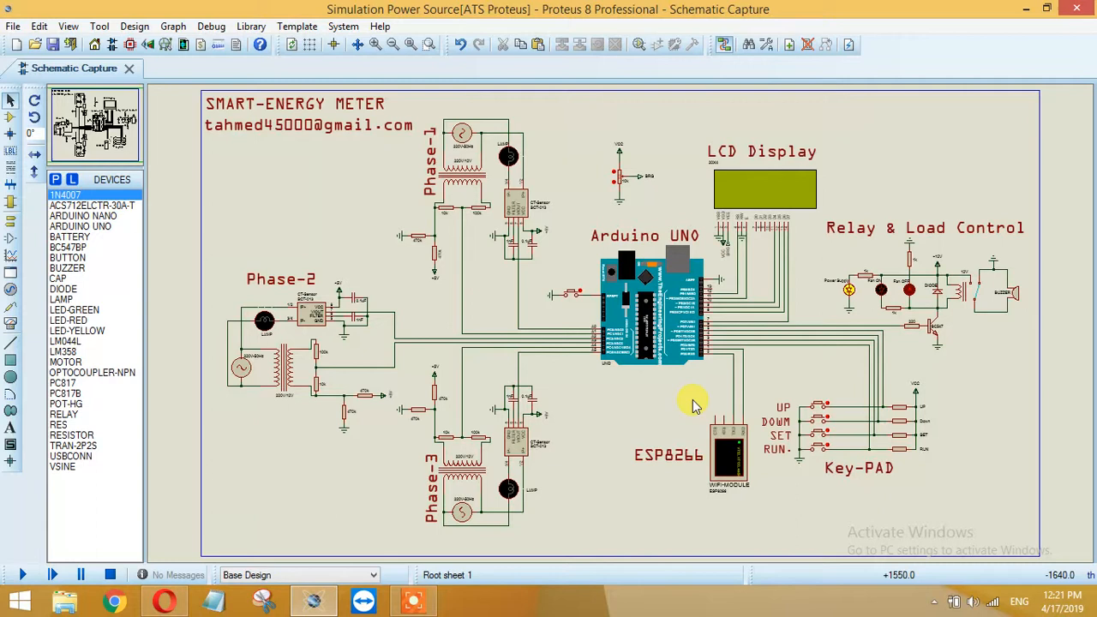
{"action": "mouse_move", "coordinate": [737, 399]}
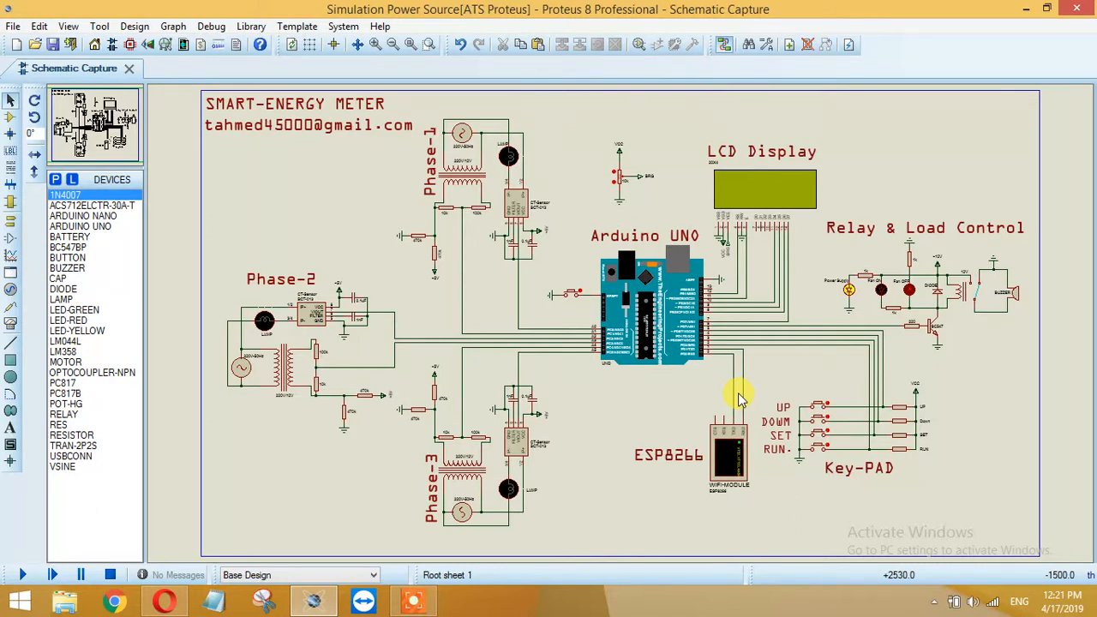
{"action": "mouse_move", "coordinate": [697, 398]}
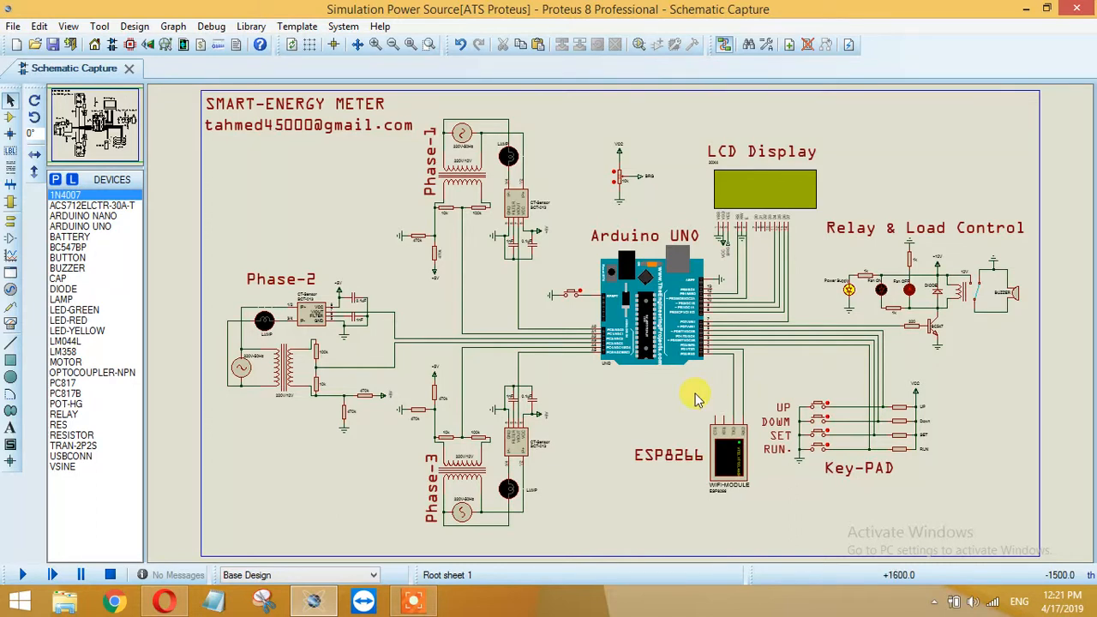
{"action": "mouse_move", "coordinate": [947, 506]}
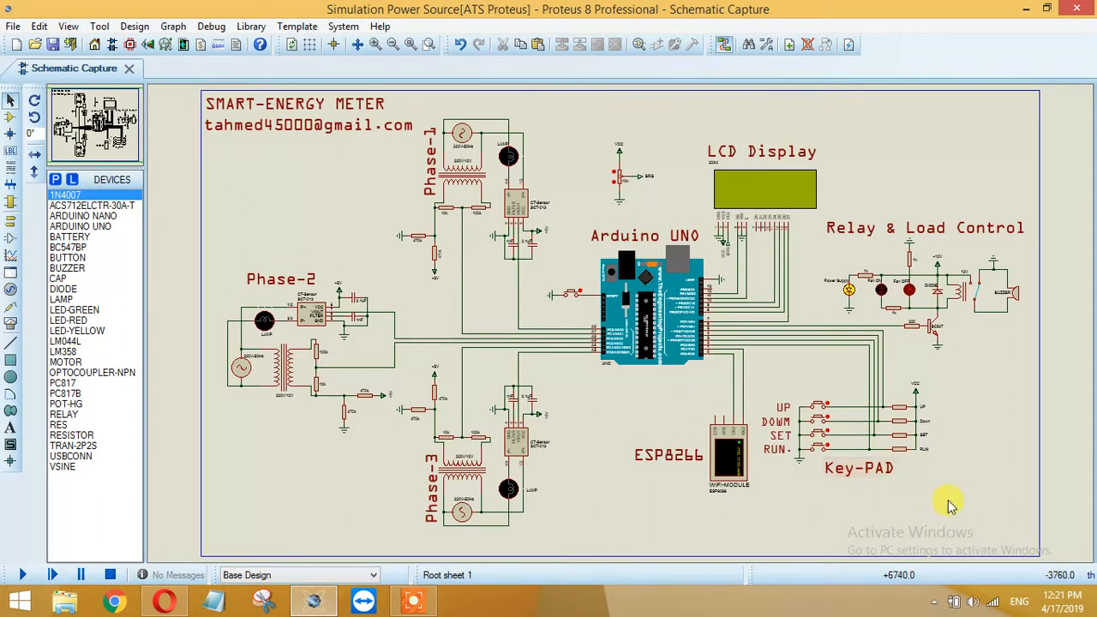
{"action": "left_click_drag", "start_coordinate": [754, 370], "coordinate": [948, 504]}
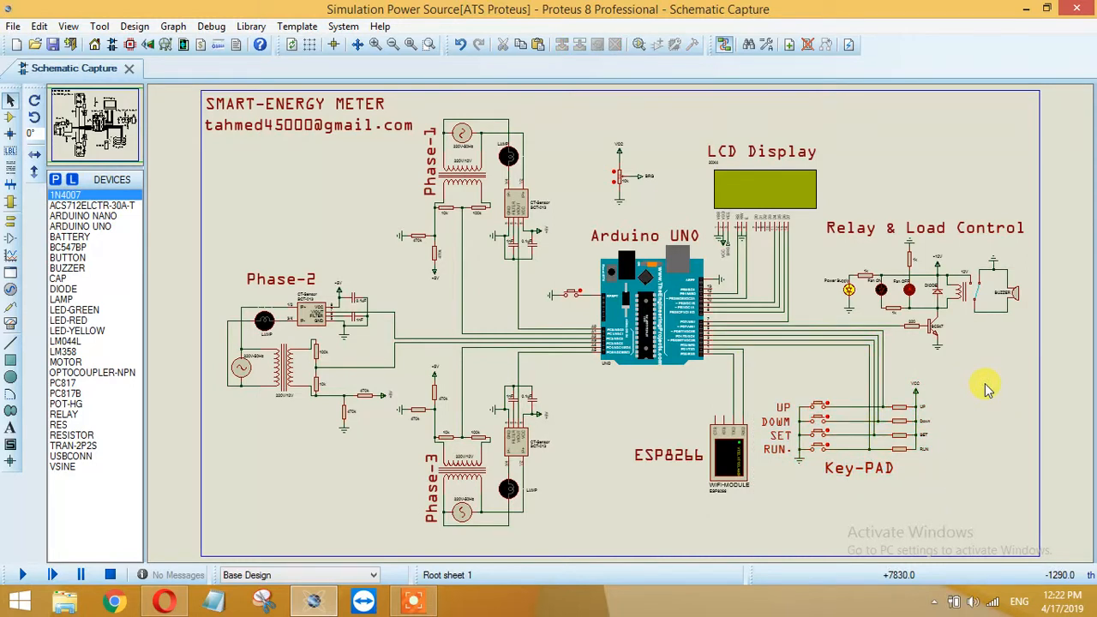
{"action": "mouse_move", "coordinate": [1033, 338]}
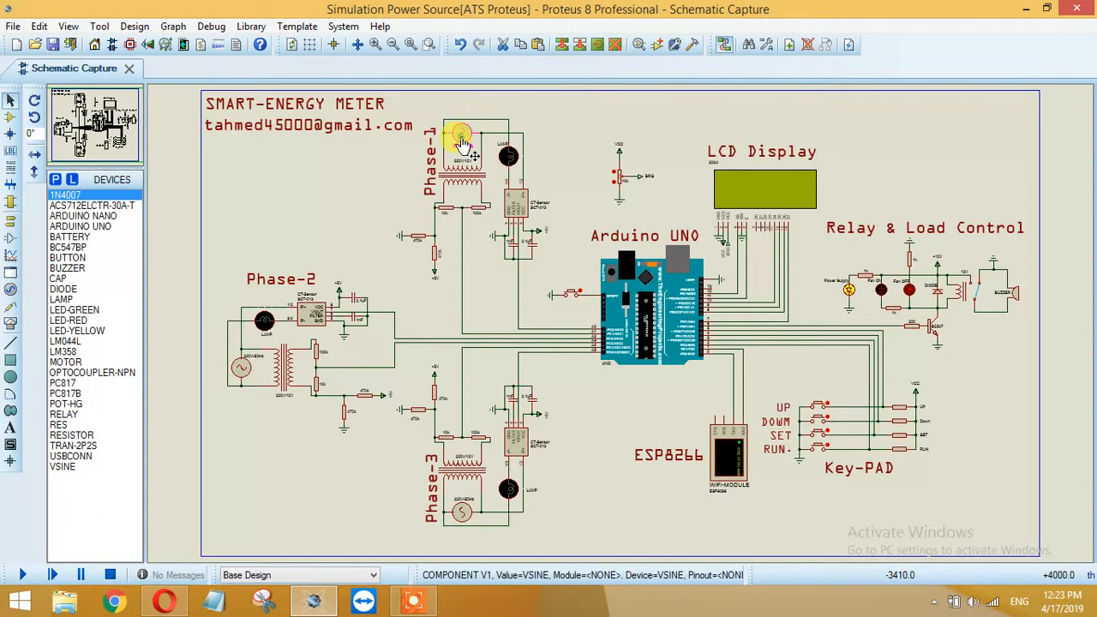
{"action": "double_click", "coordinate": [460, 140]}
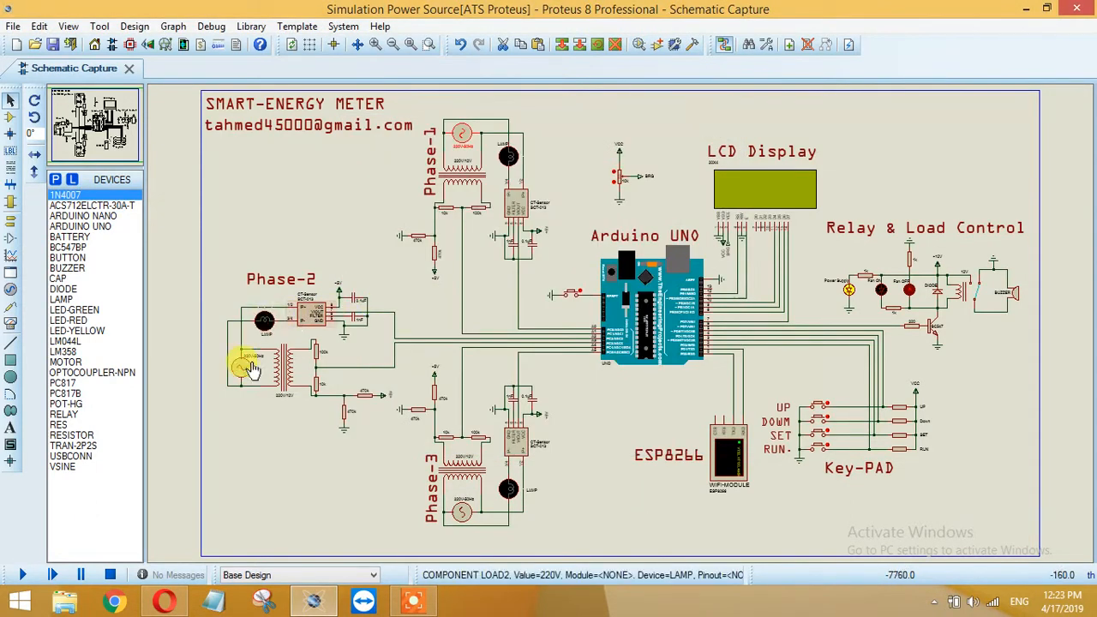
{"action": "double_click", "coordinate": [243, 367]}
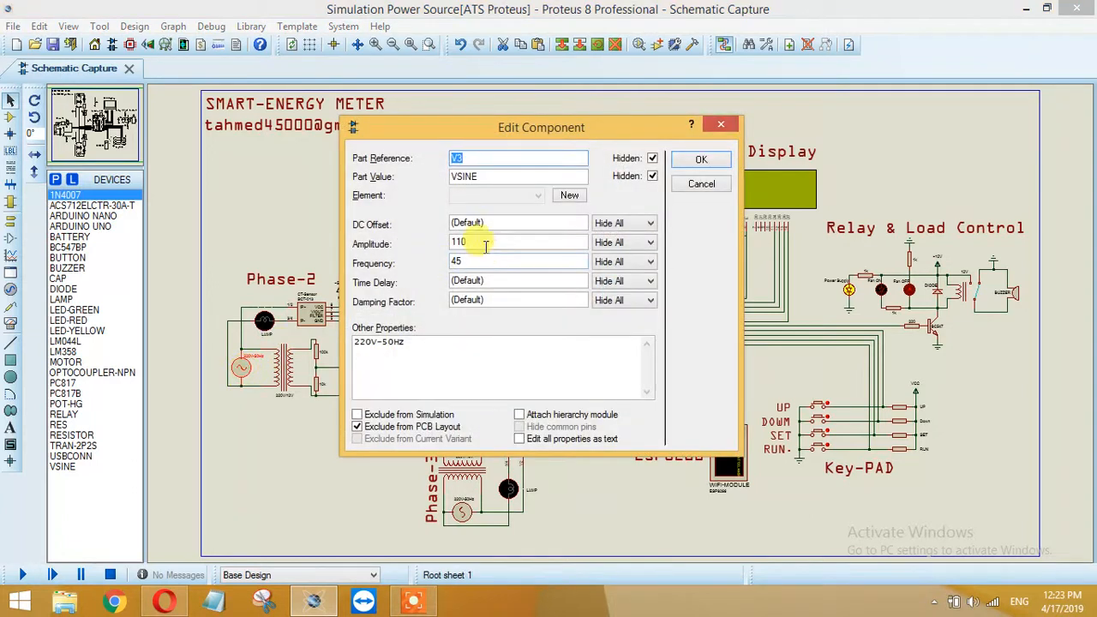
{"action": "left_click", "coordinate": [700, 159]}
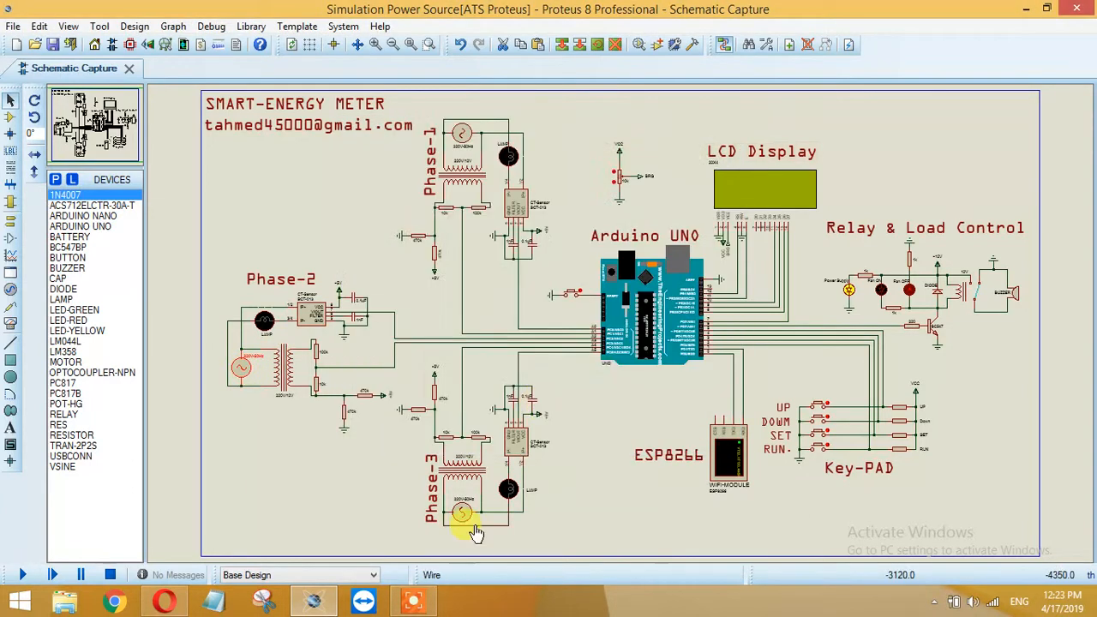
{"action": "double_click", "coordinate": [461, 513]}
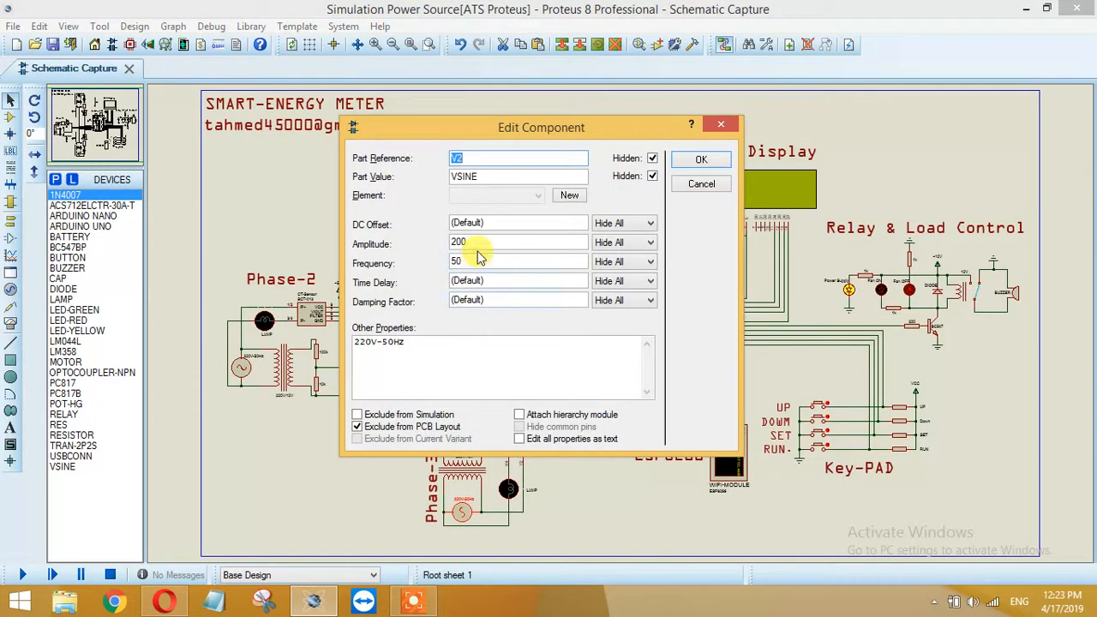
{"action": "left_click", "coordinate": [700, 159]}
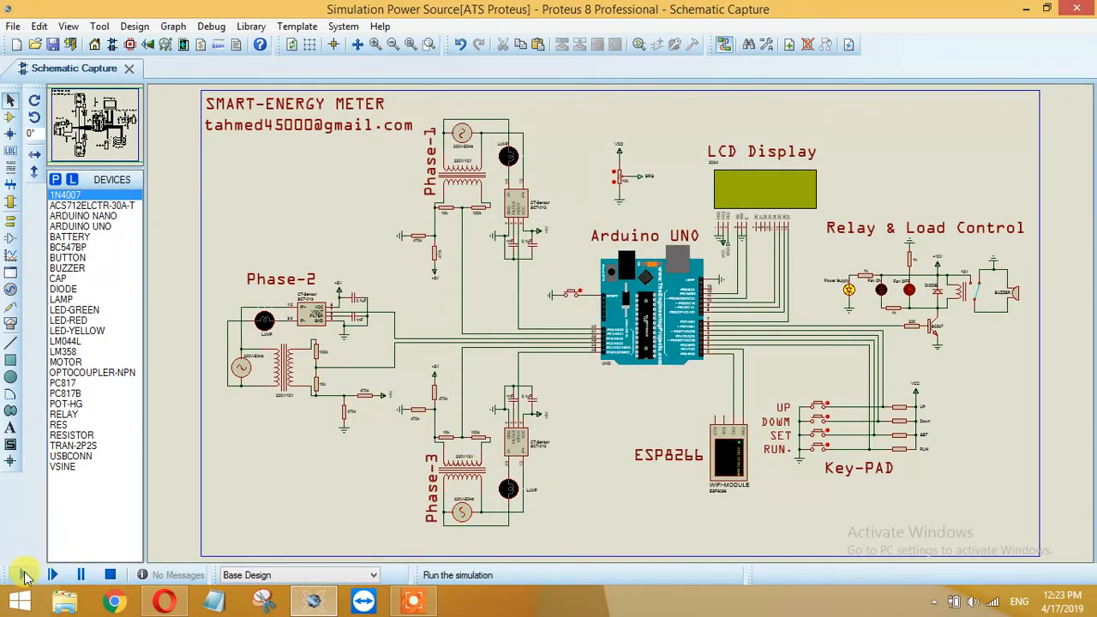
Step: Start the simulation and view the LCD's voltage, current and power readings for each phase
{"action": "left_click", "coordinate": [52, 574]}
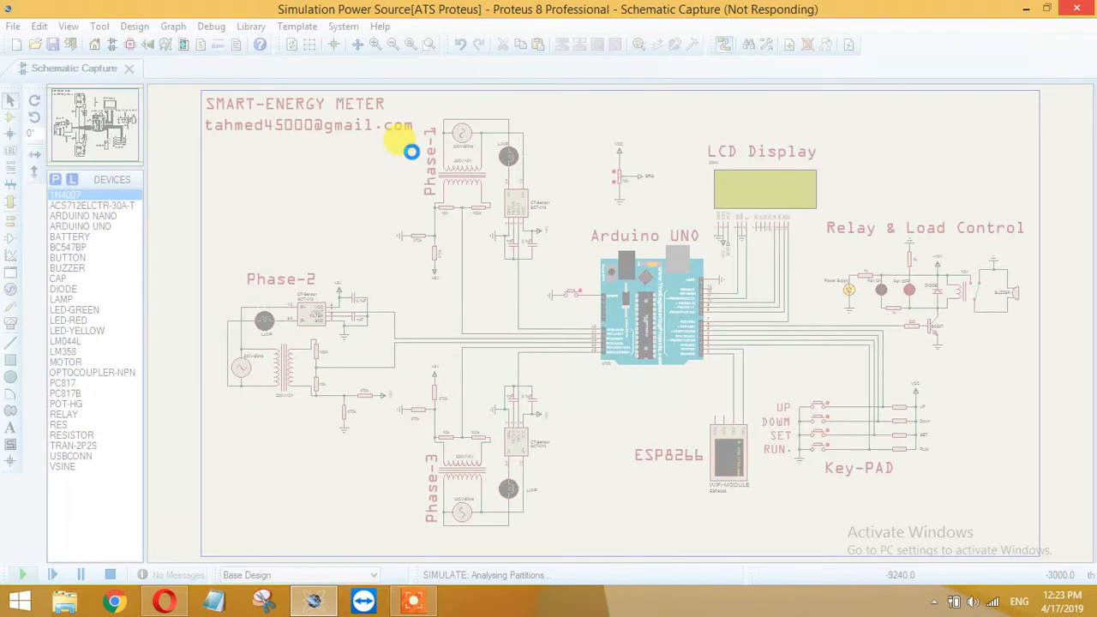
{"action": "left_click", "coordinate": [23, 574]}
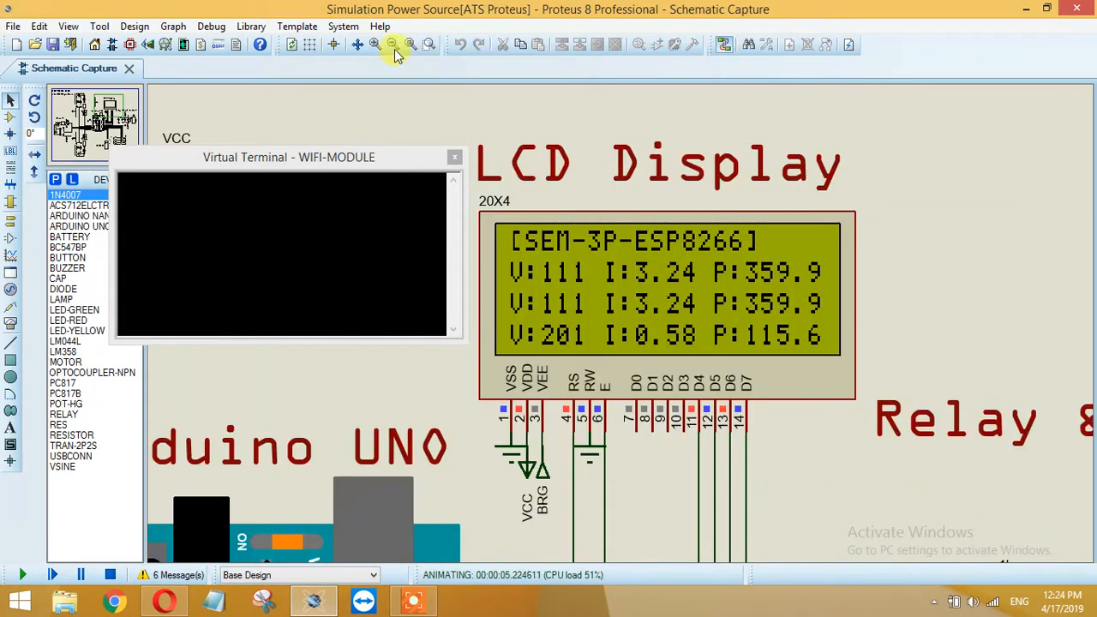
Step: Zoom out around the LCD and bring up Calculator beside the running simulation
{"action": "left_click", "coordinate": [393, 44]}
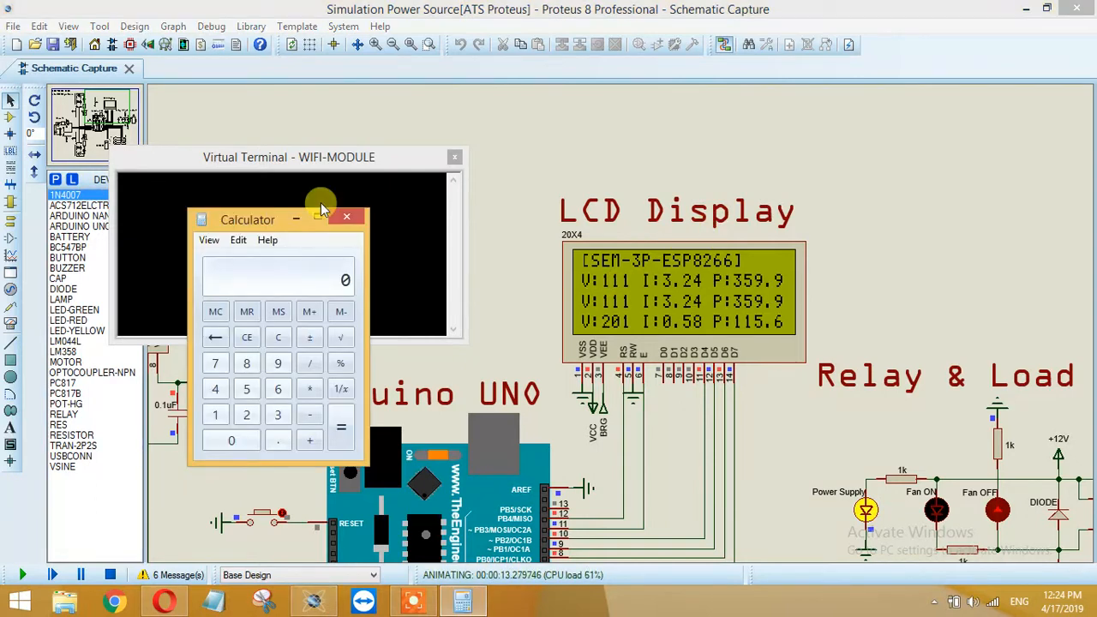
Step: Place Calculator beside the LCD, compute 110 ÷ 111 × 100 − 100 ≈ −0.9009, then close it
{"action": "left_click_drag", "start_coordinate": [248, 219], "coordinate": [394, 131]}
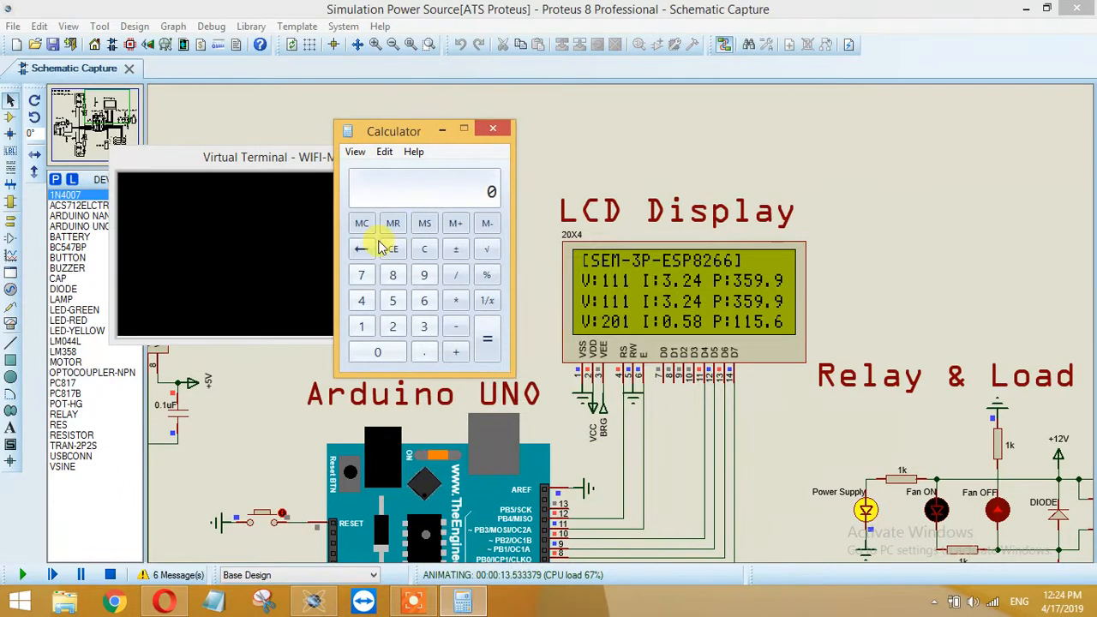
{"action": "left_click", "coordinate": [361, 326]}
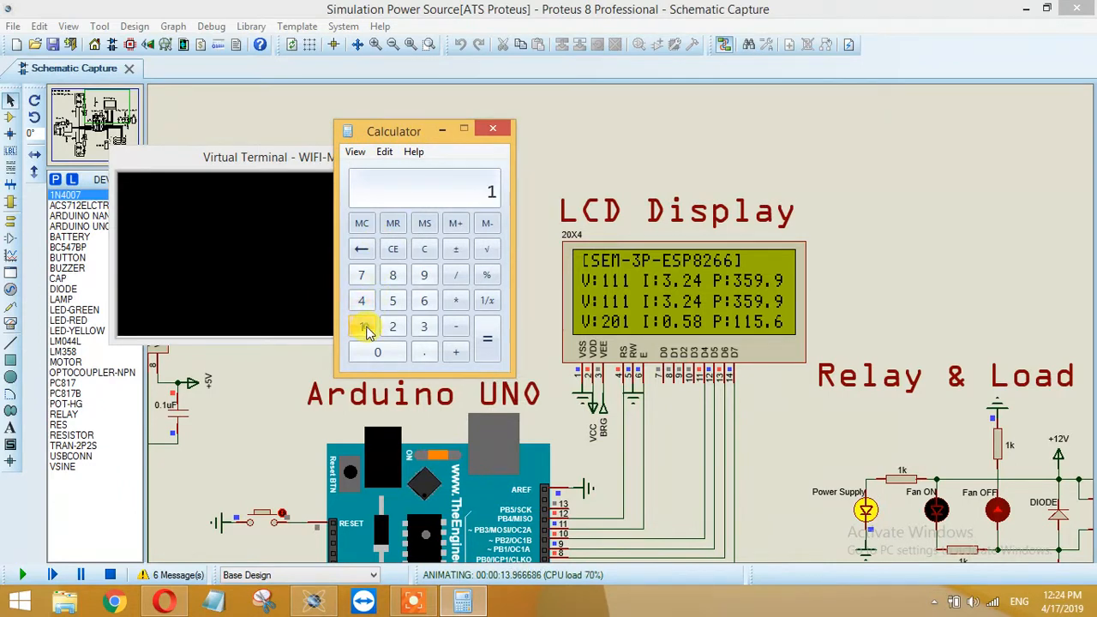
{"action": "left_click", "coordinate": [360, 326]}
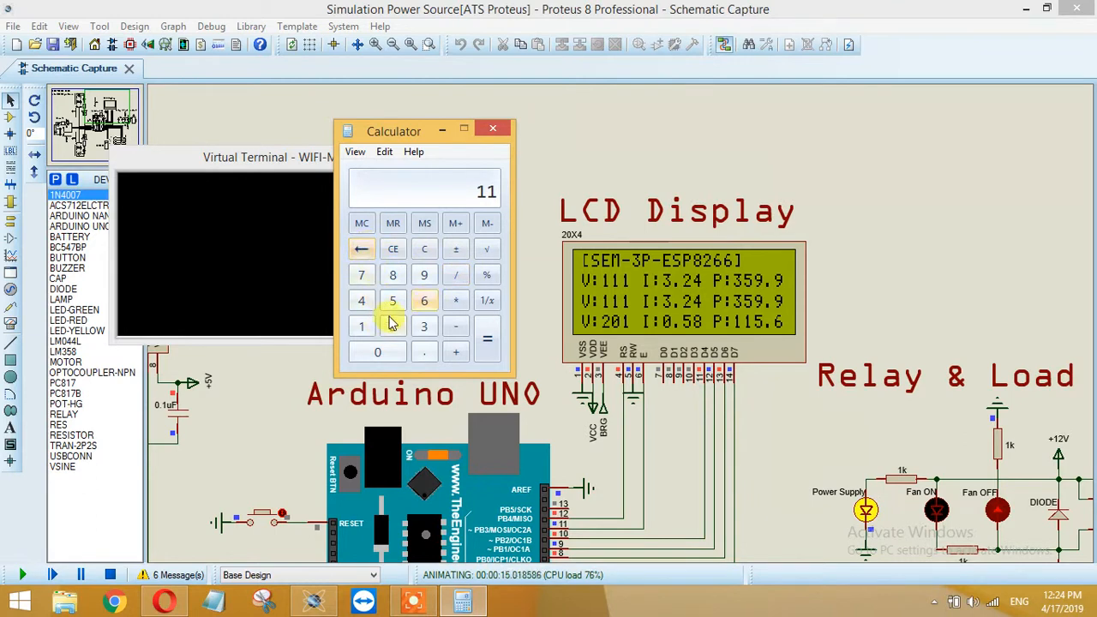
{"action": "left_click", "coordinate": [361, 326]}
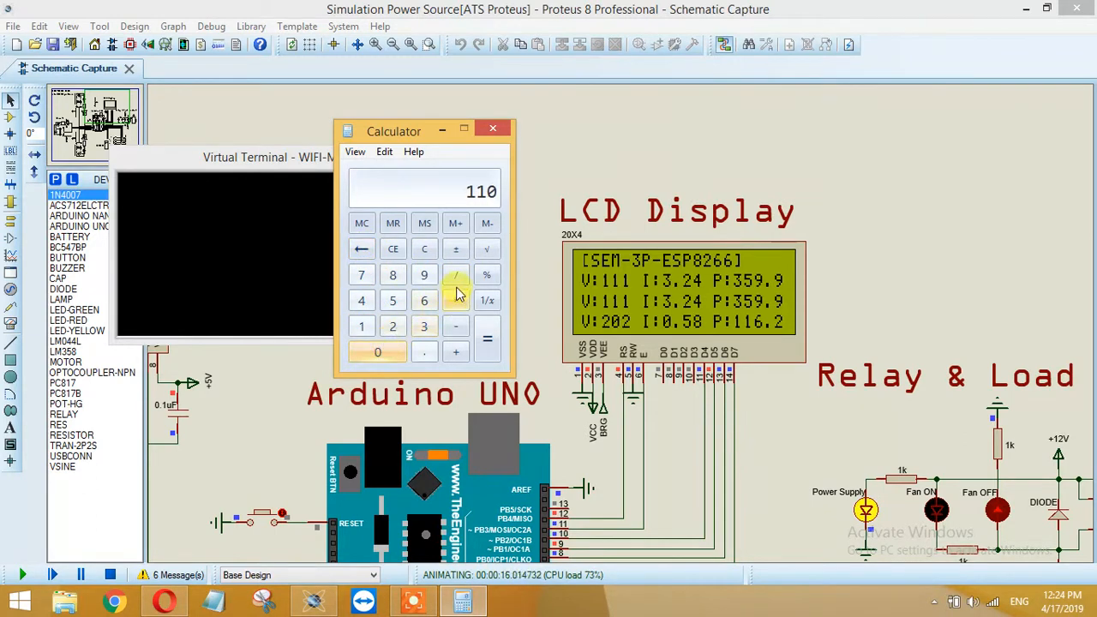
{"action": "left_click", "coordinate": [361, 327]}
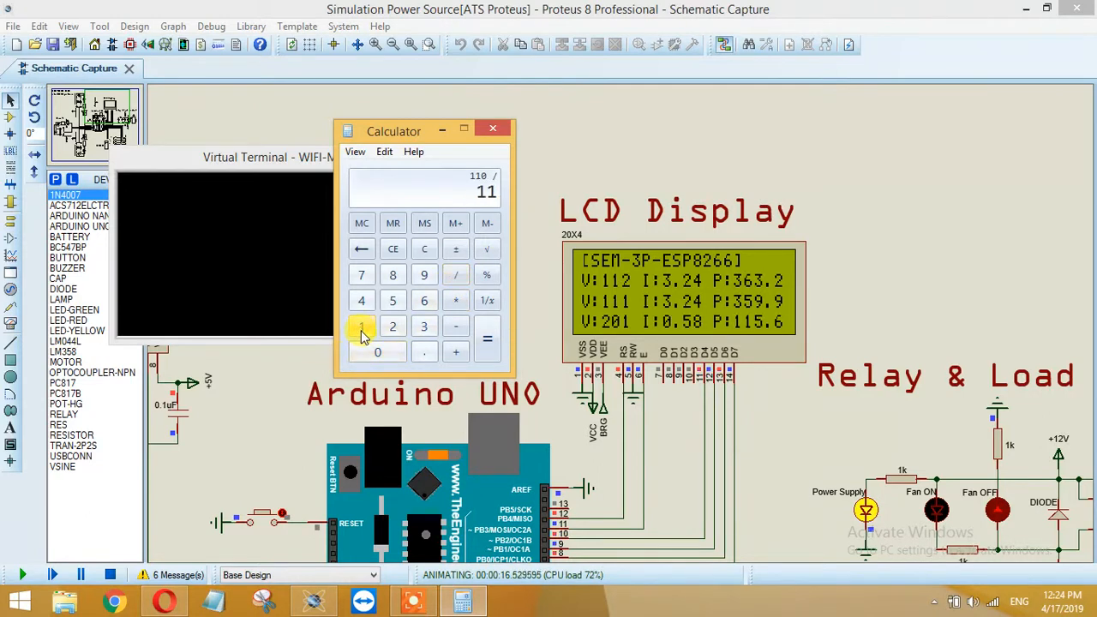
{"action": "left_click", "coordinate": [487, 338]}
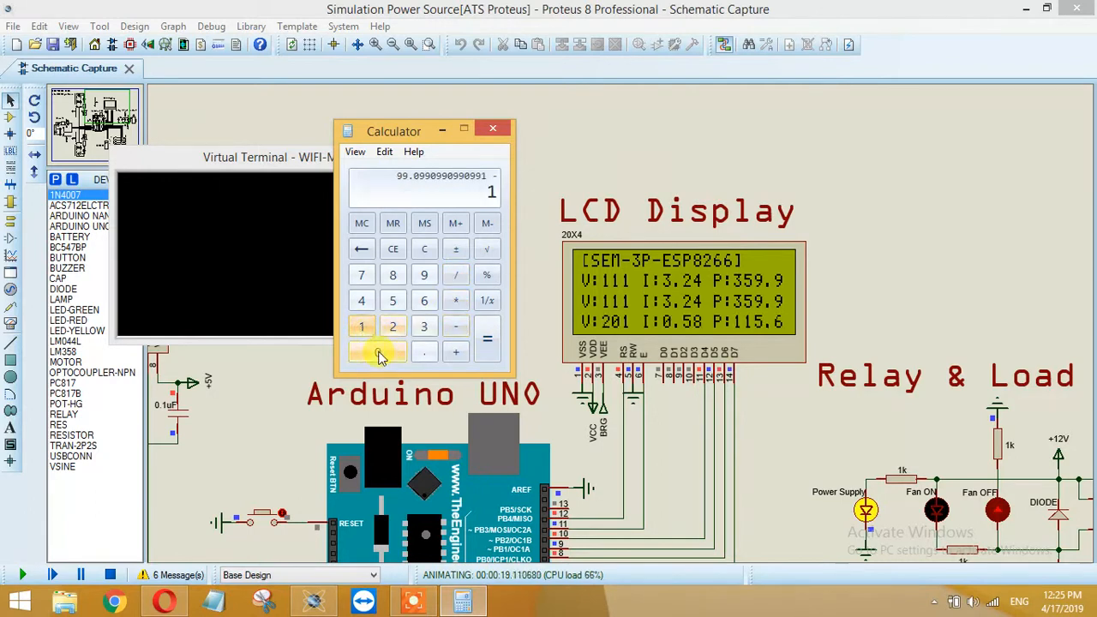
{"action": "left_click", "coordinate": [487, 339]}
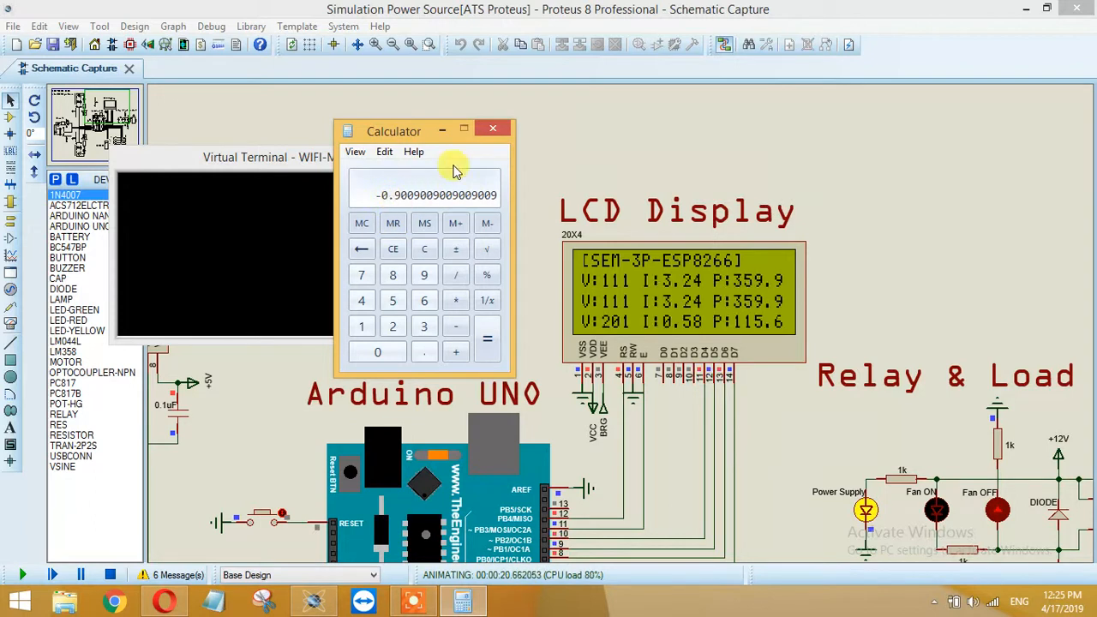
{"action": "left_click", "coordinate": [493, 129]}
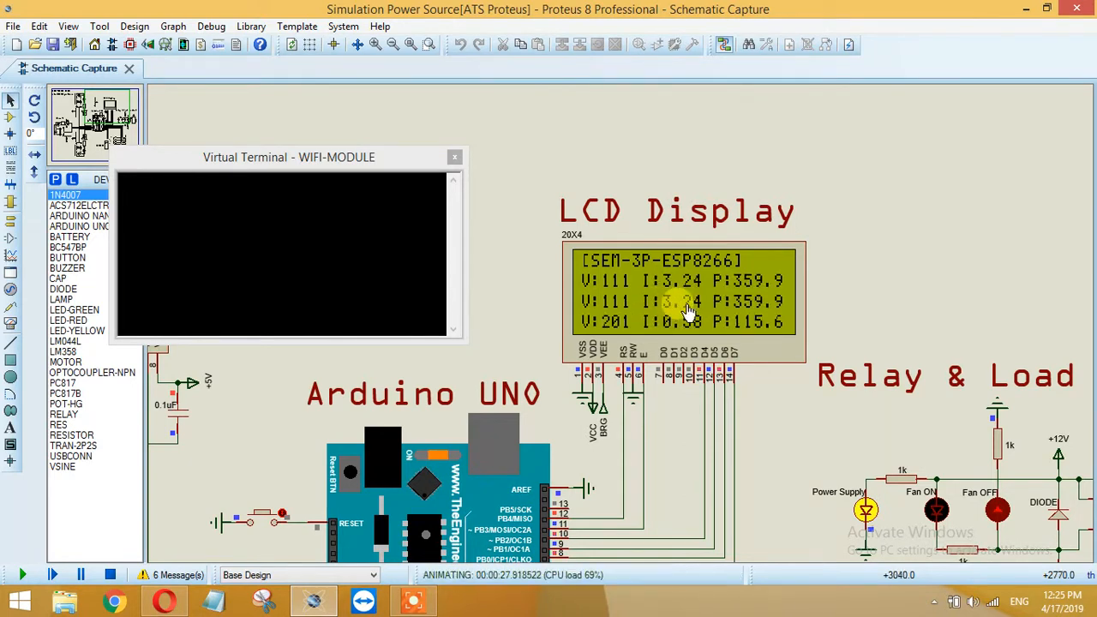
{"action": "mouse_move", "coordinate": [797, 313]}
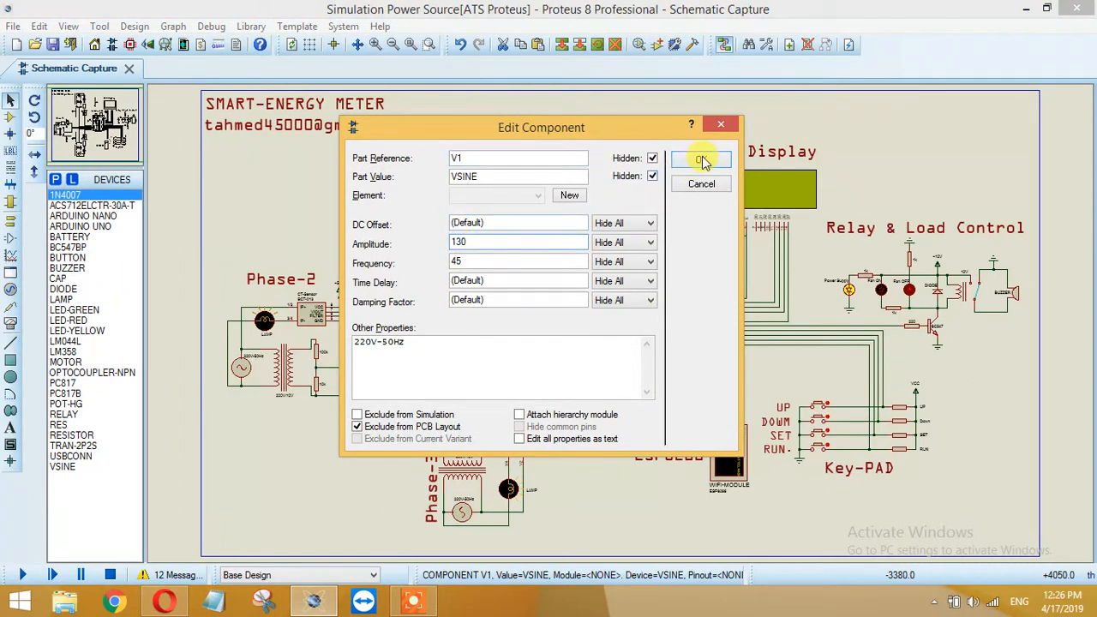
Step: Apply amplitude 130 and frequency 45 to source V1 in Edit Component
{"action": "left_click", "coordinate": [701, 160]}
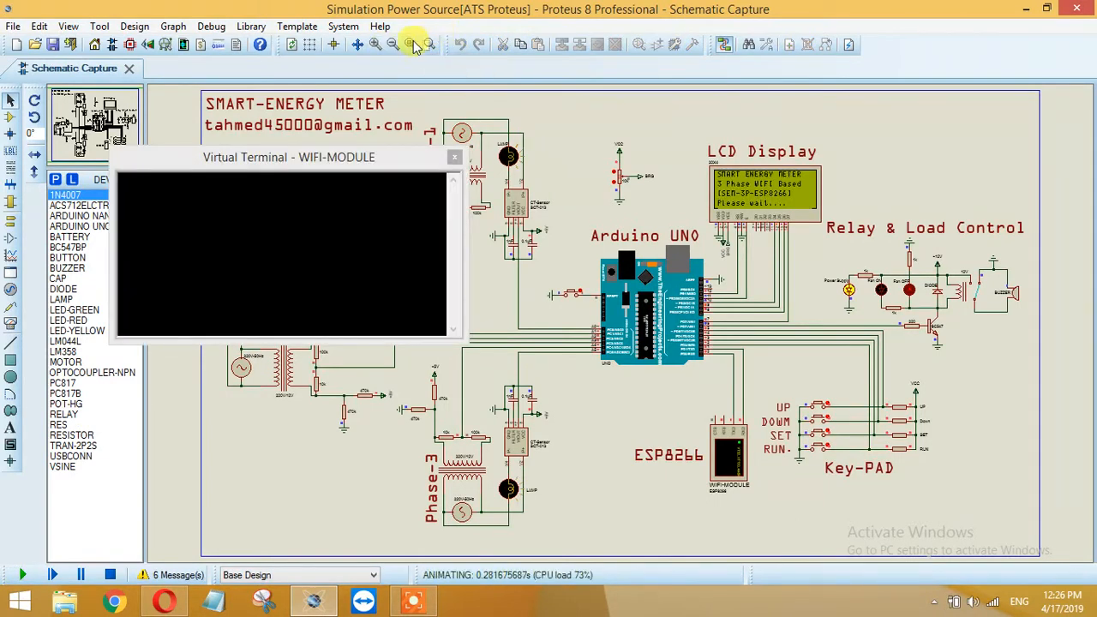
Step: Check the LCD's new first-phase readings V:151, I:3.02, P:500.2 and move the WIFI-MODULE terminal down
{"action": "left_click", "coordinate": [410, 45]}
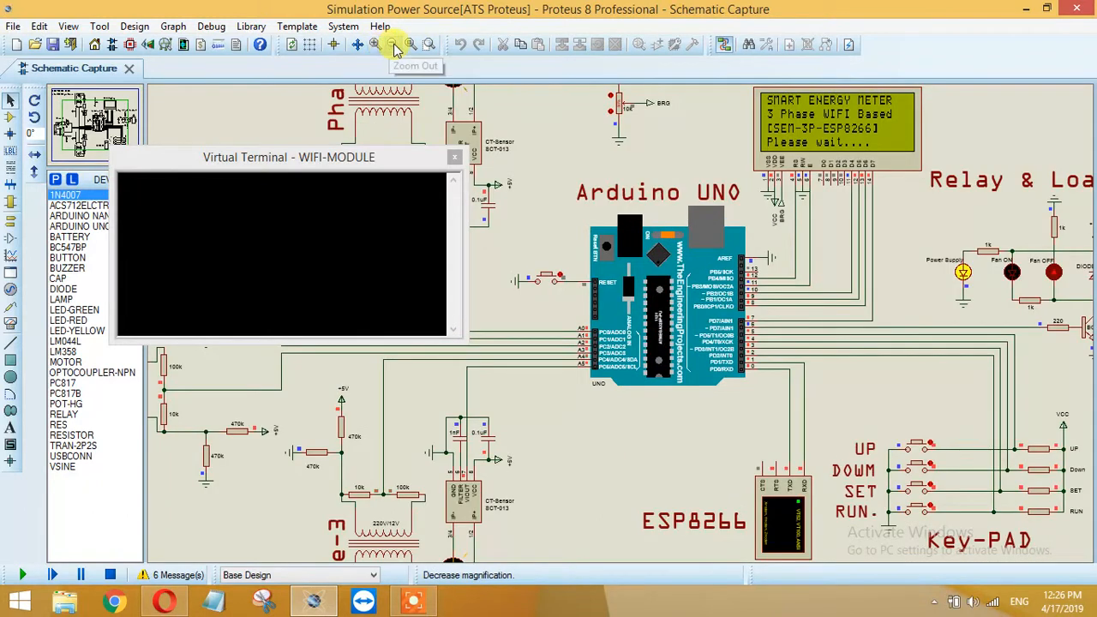
{"action": "left_click", "coordinate": [391, 44]}
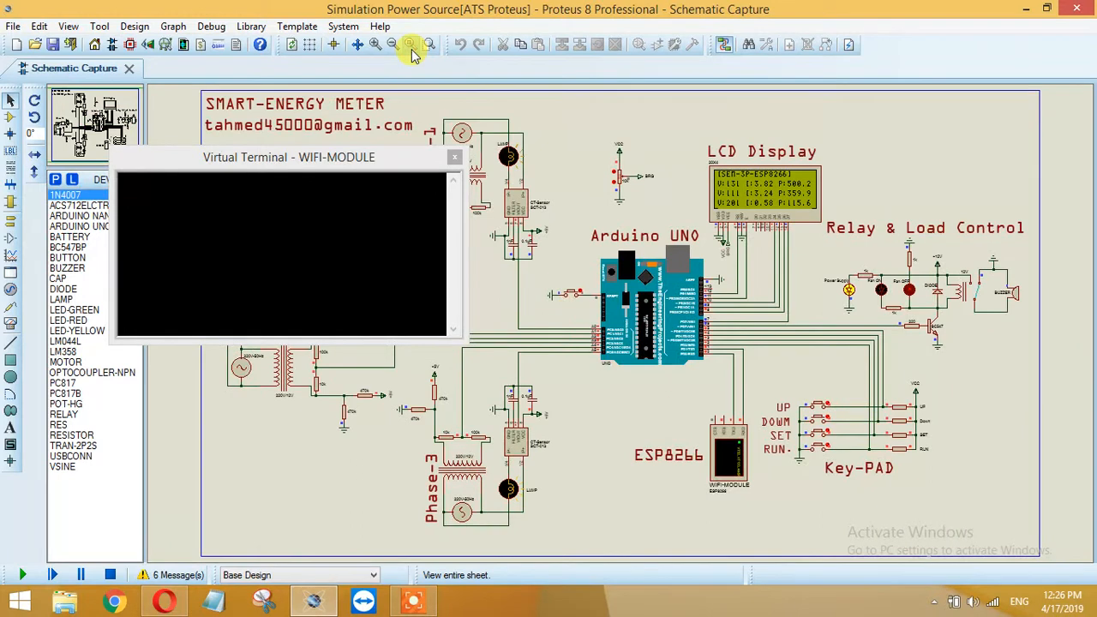
{"action": "left_click_drag", "start_coordinate": [289, 156], "coordinate": [183, 477]}
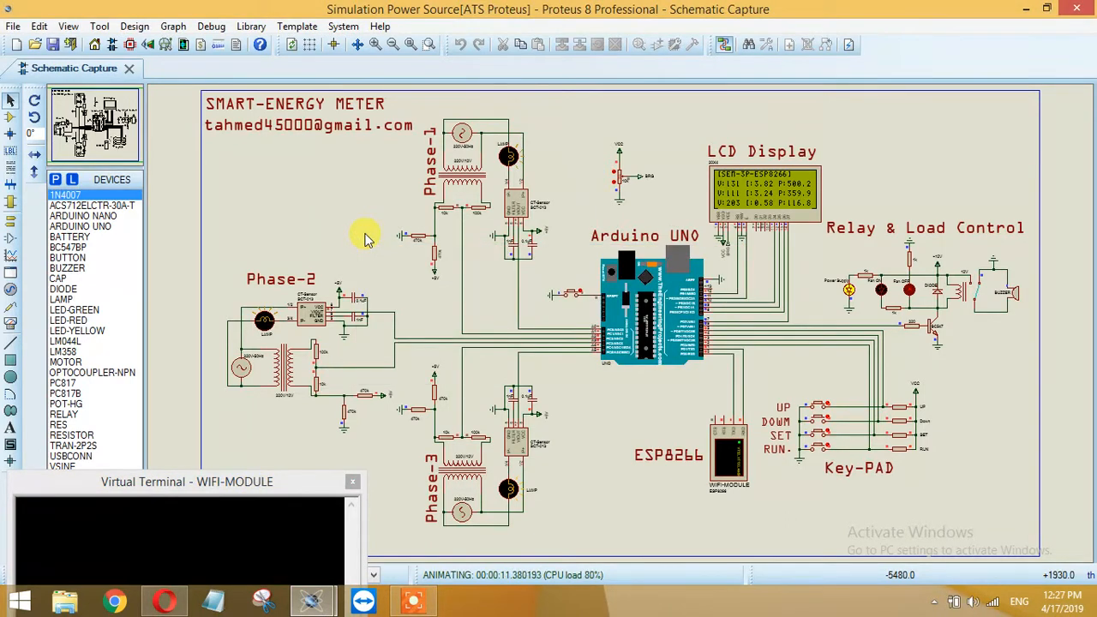
{"action": "mouse_move", "coordinate": [729, 307]}
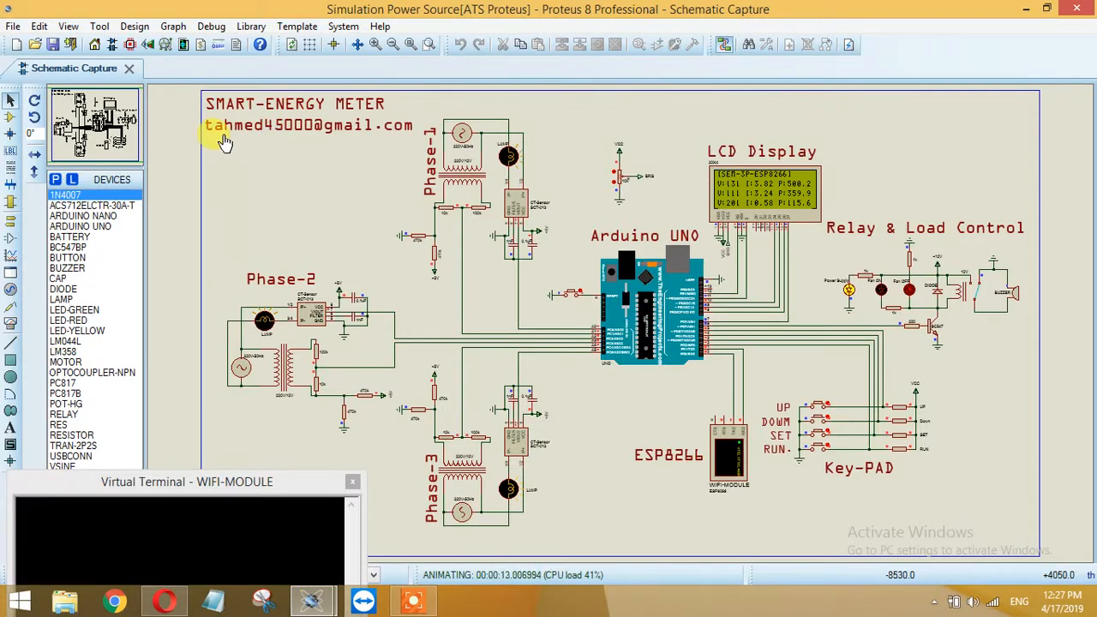
{"action": "mouse_move", "coordinate": [296, 135]}
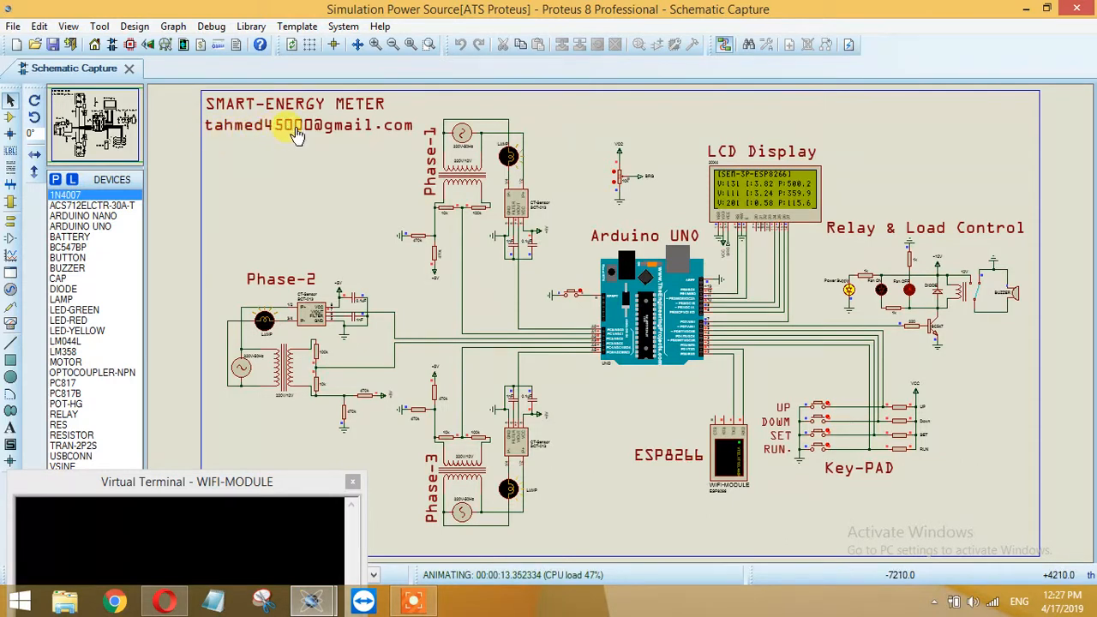
{"action": "mouse_move", "coordinate": [403, 133]}
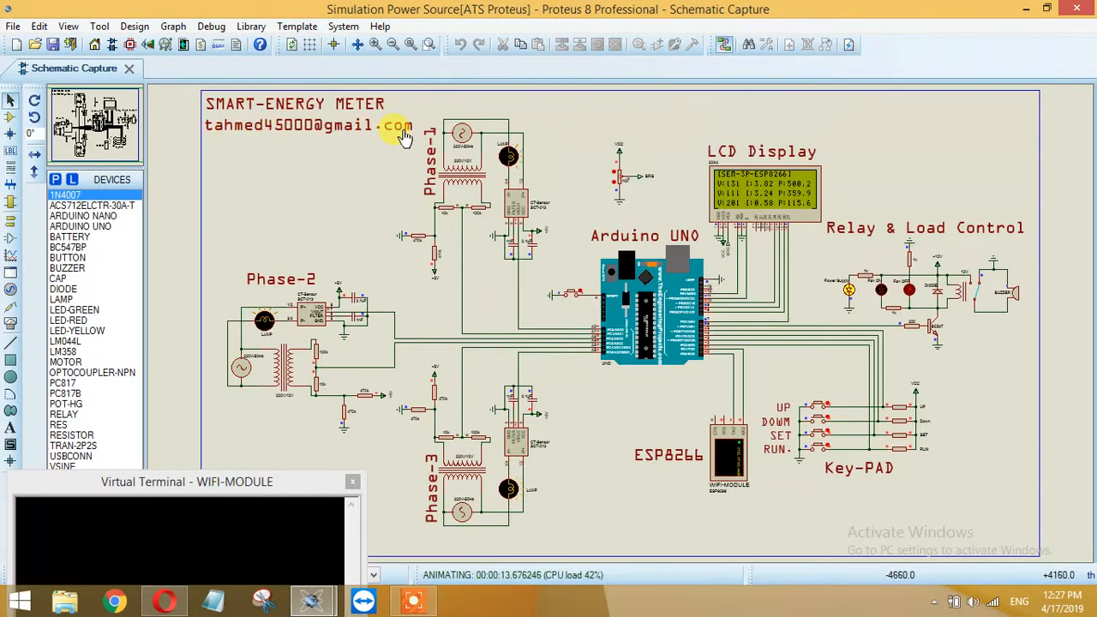
{"action": "mouse_move", "coordinate": [356, 163]}
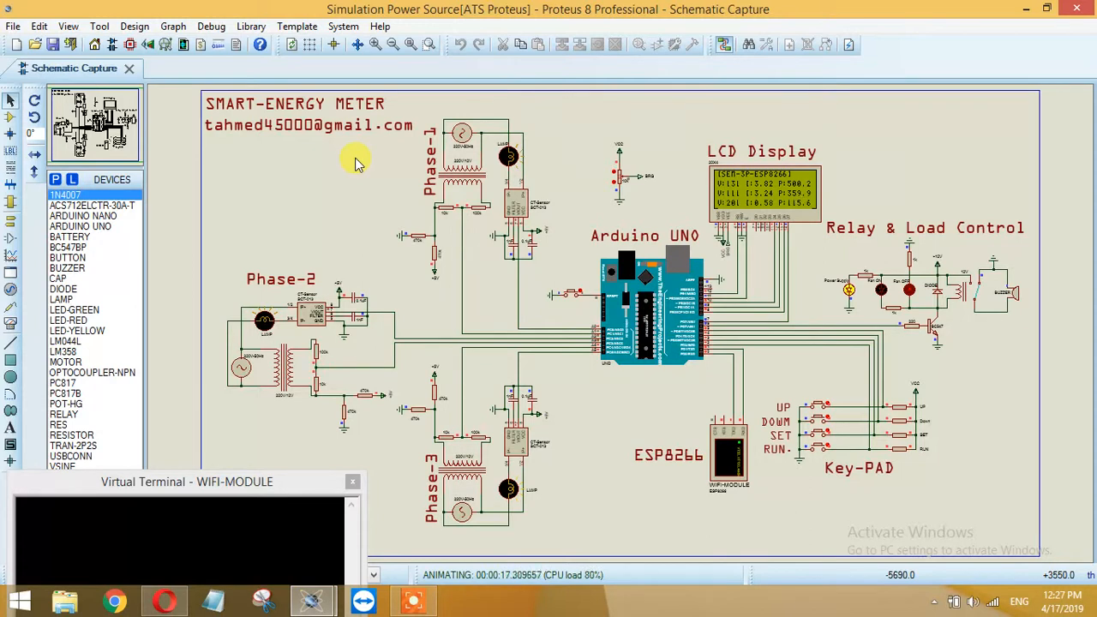
{"action": "mouse_move", "coordinate": [244, 133]}
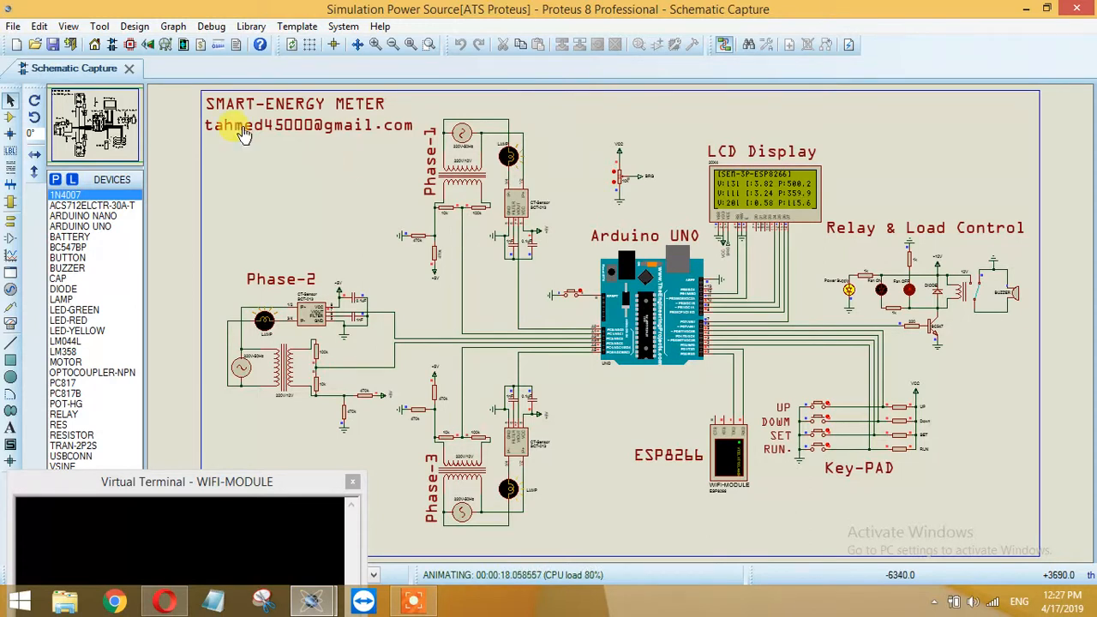
{"action": "mouse_move", "coordinate": [357, 137]}
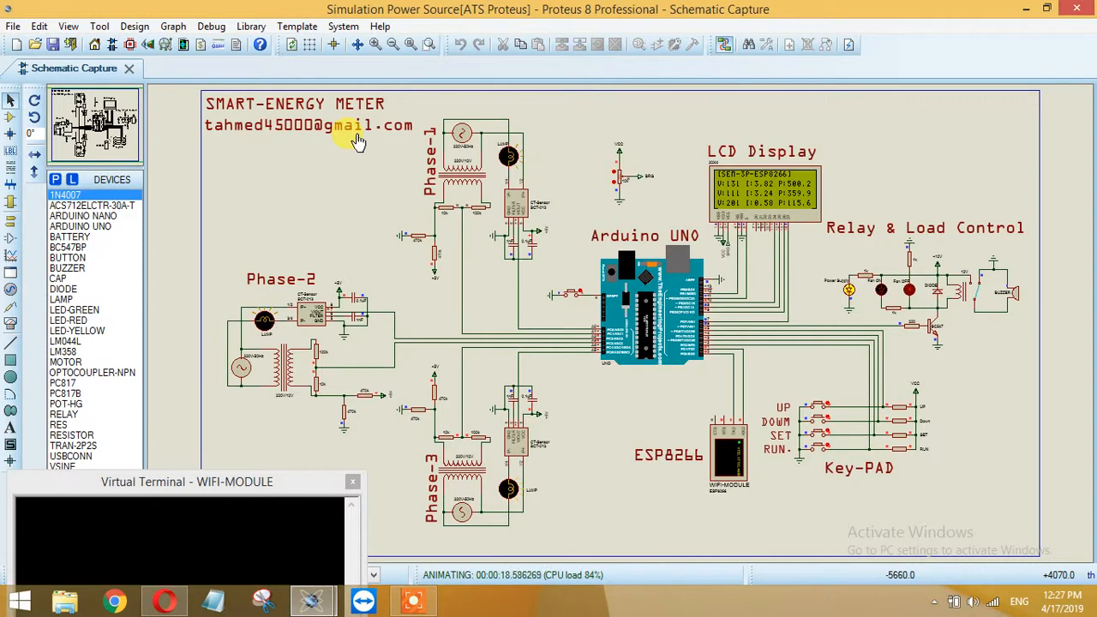